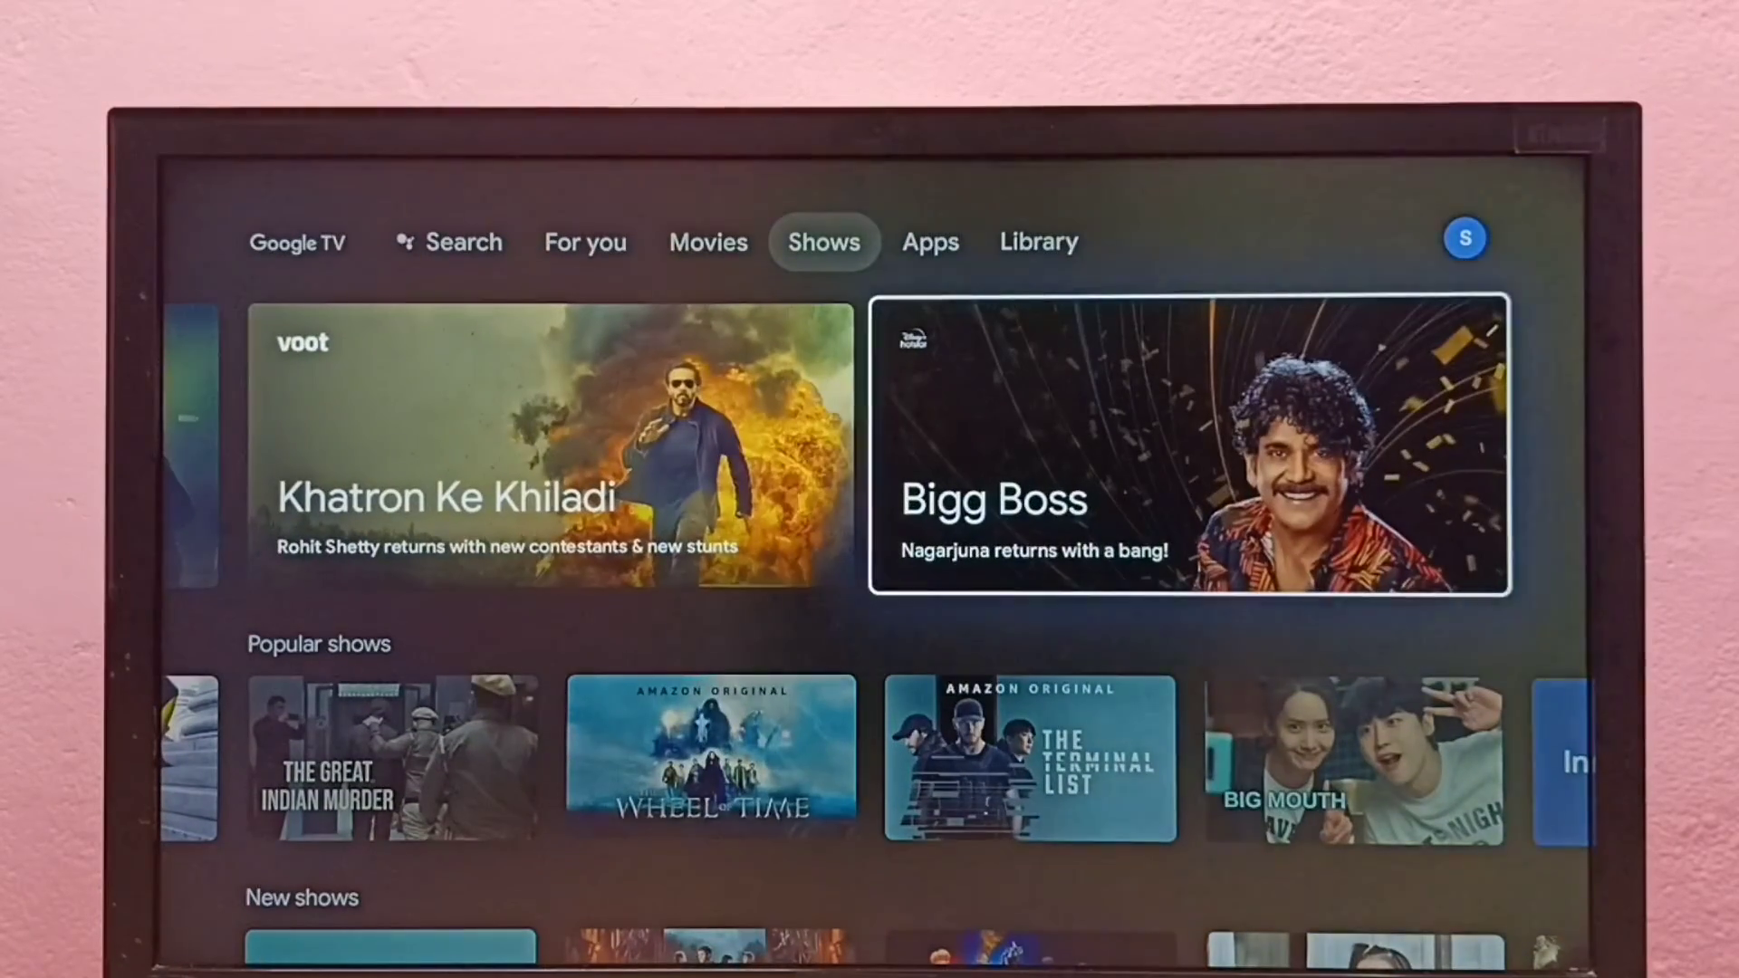
Reach Settings from the Library tab via the profile account panel.
{"action": "left_click", "coordinate": [1038, 241]}
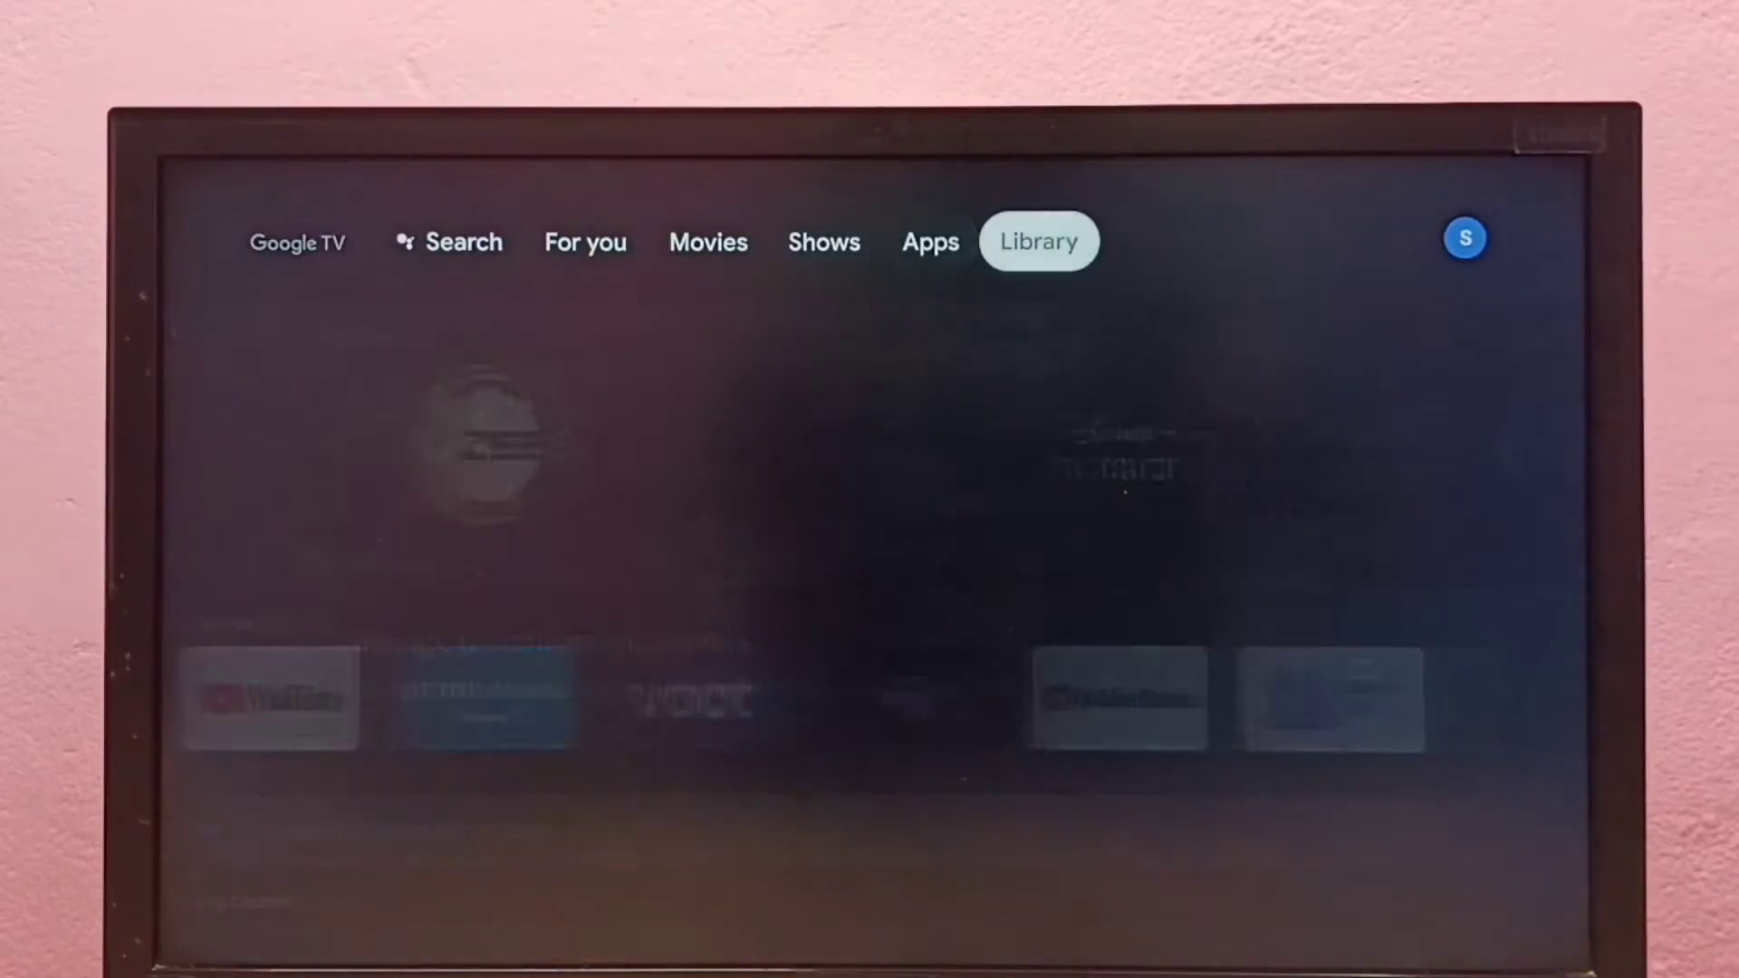
{"action": "left_click", "coordinate": [1465, 238]}
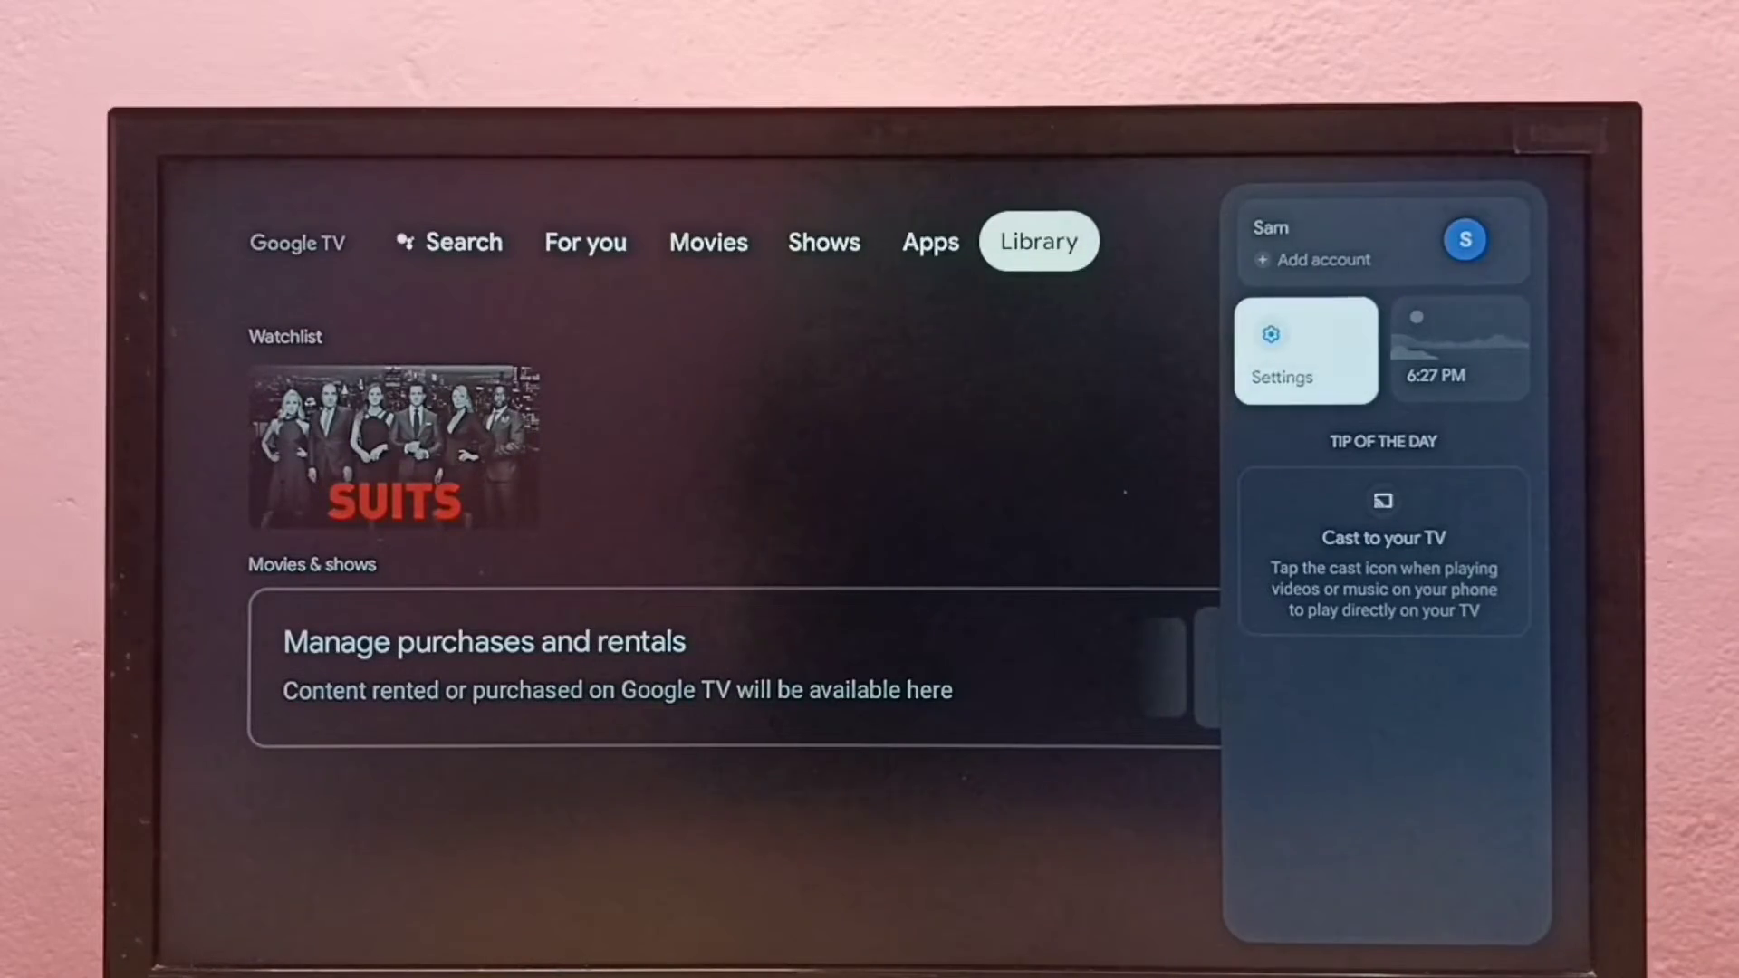
{"action": "left_click", "coordinate": [1305, 349]}
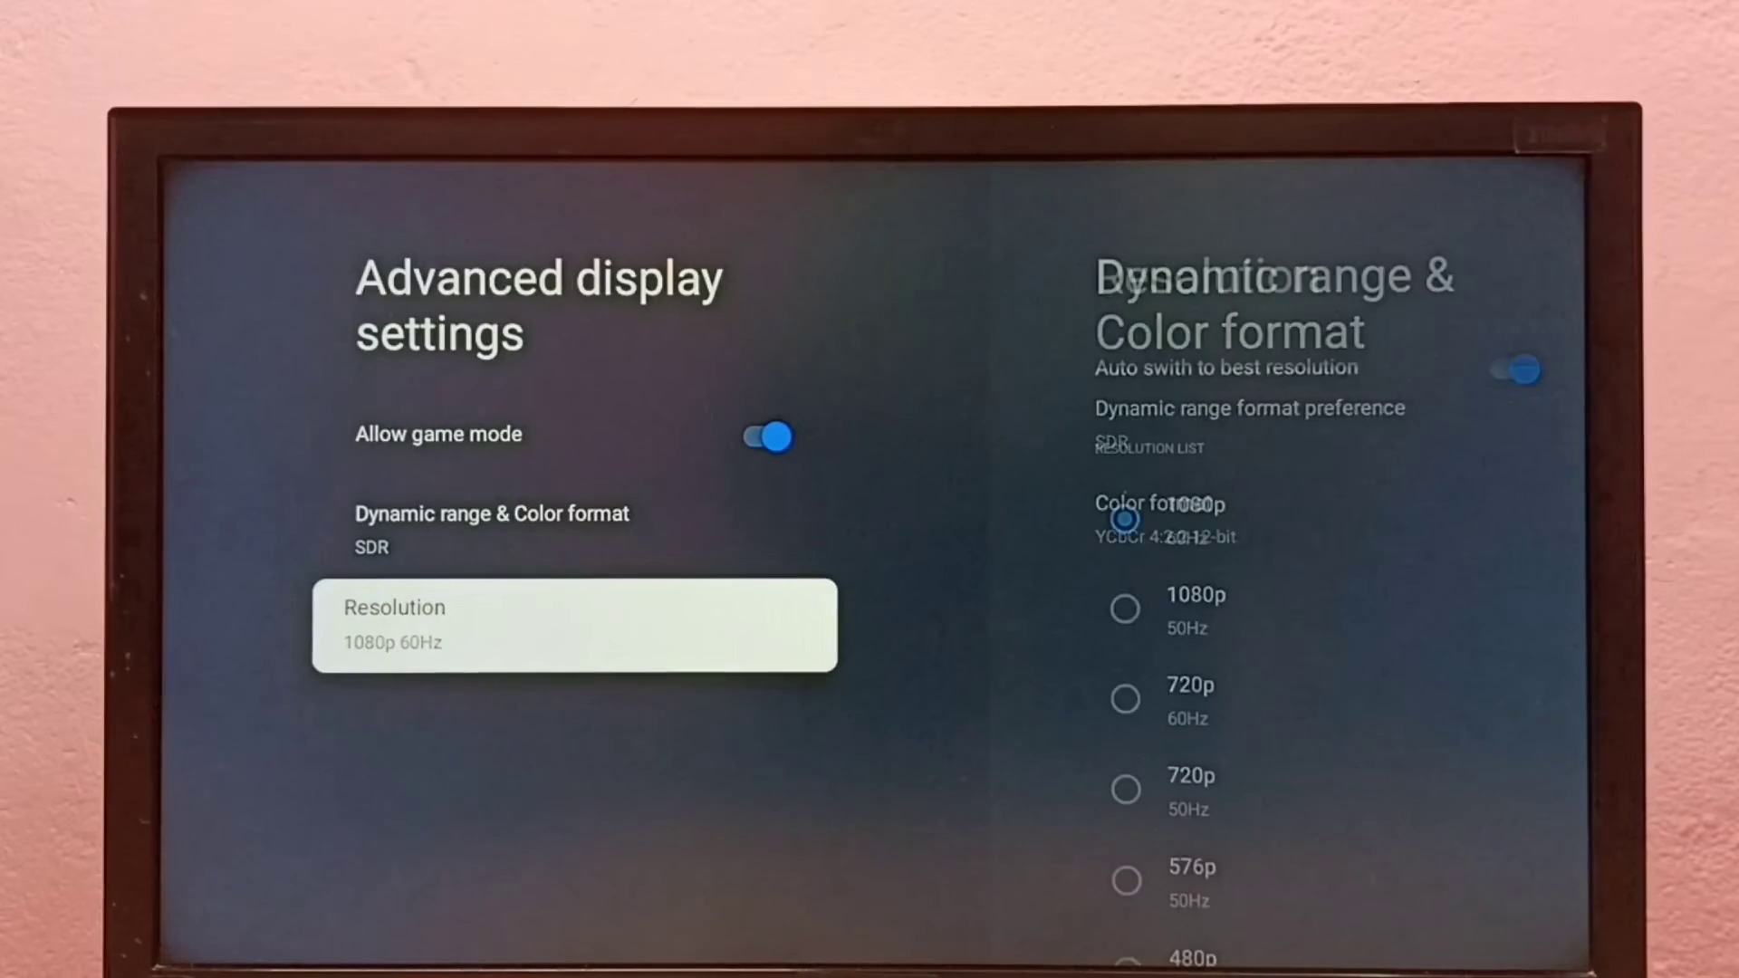
Enter the Resolution options and switch off 'Auto switch to best resolution'.
{"action": "left_click", "coordinate": [572, 624]}
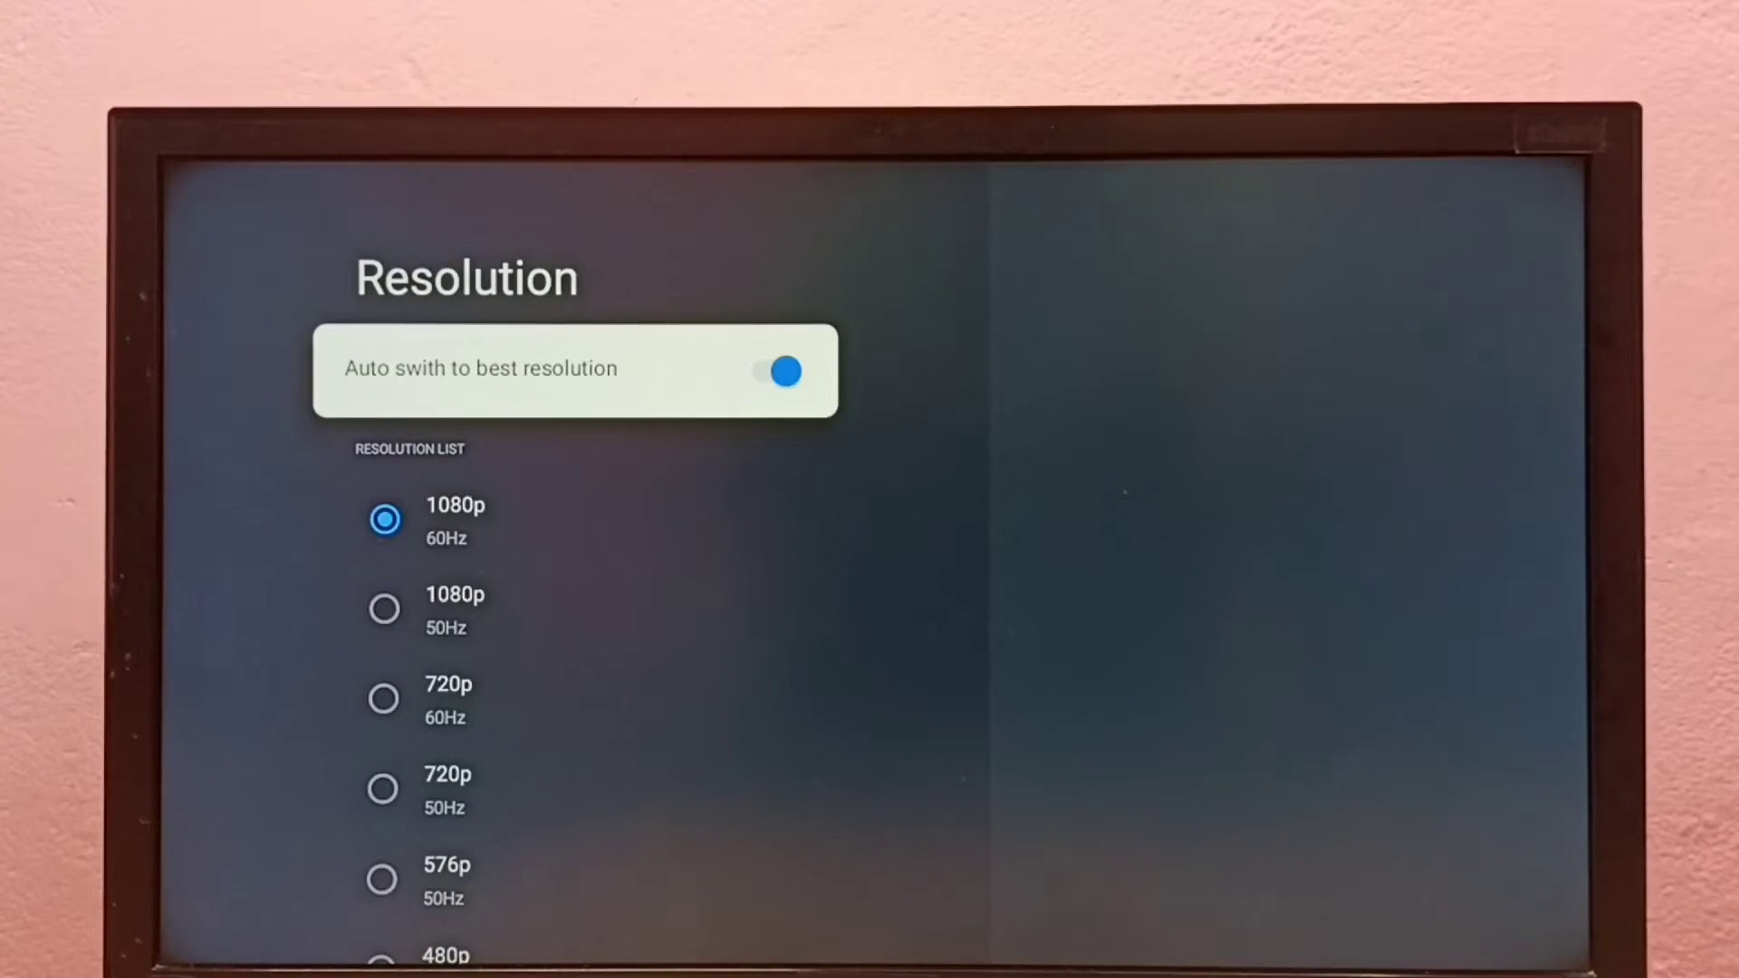
{"action": "left_click", "coordinate": [780, 370]}
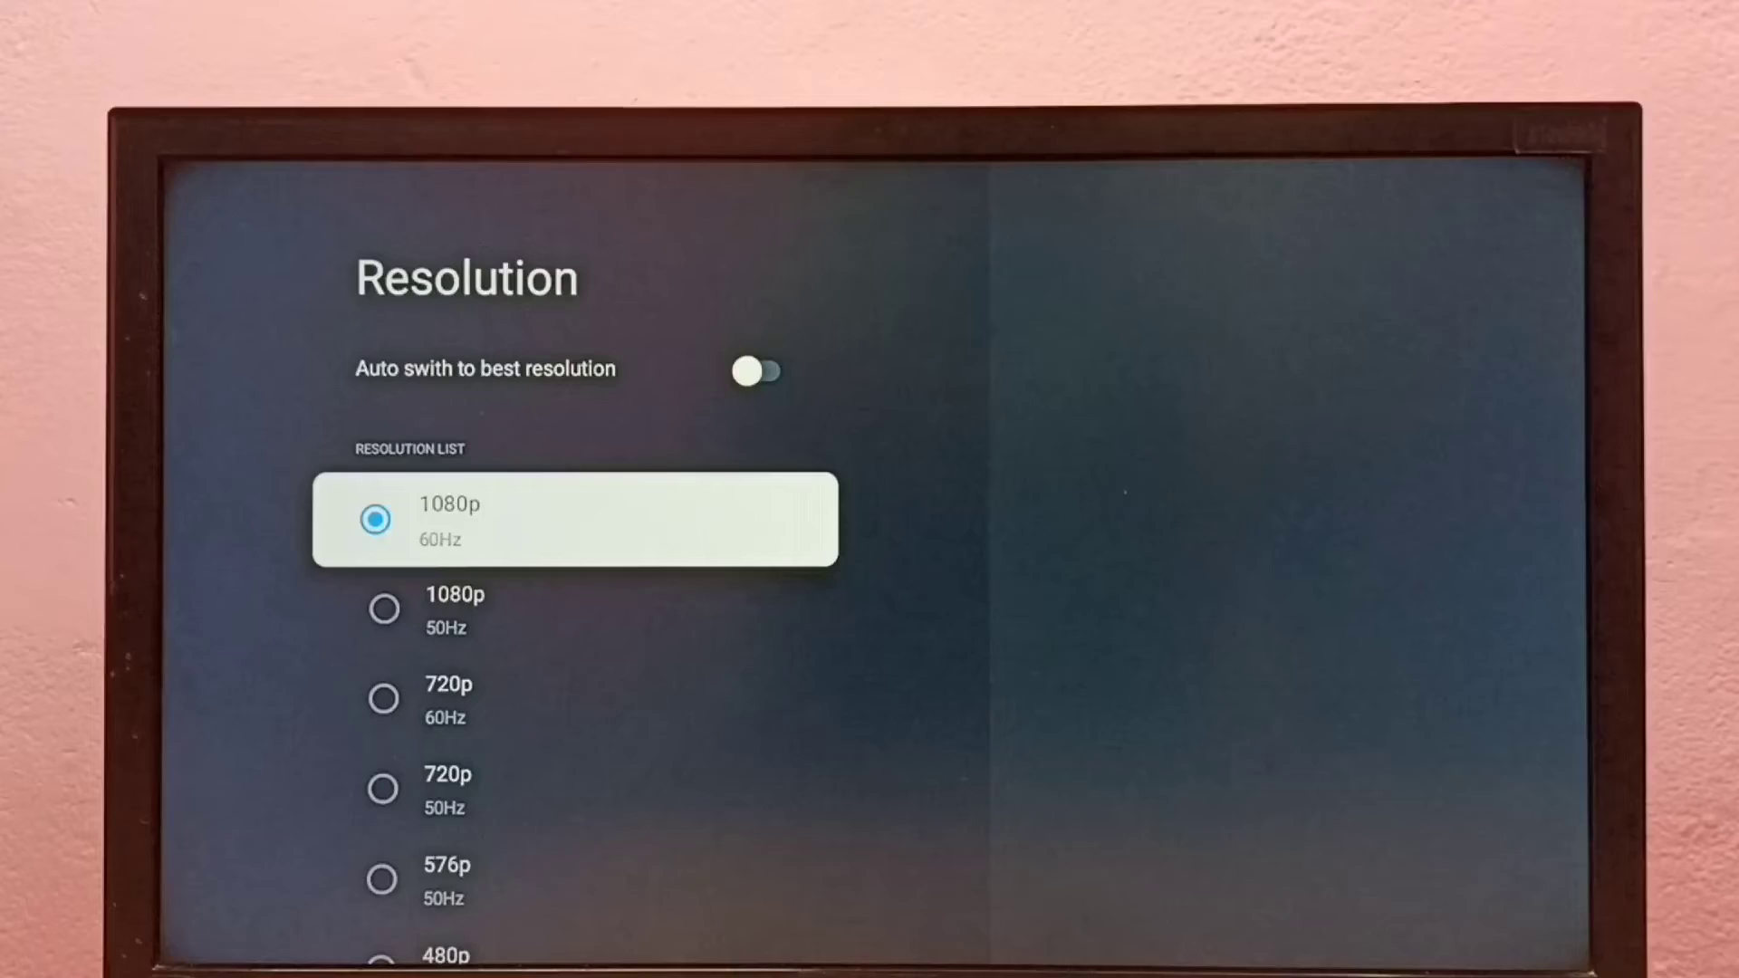
Select 720p 60Hz from the resolution list and confirm keeping it with OK.
{"action": "scroll", "scroll_direction": "down", "scroll_amount": 3}
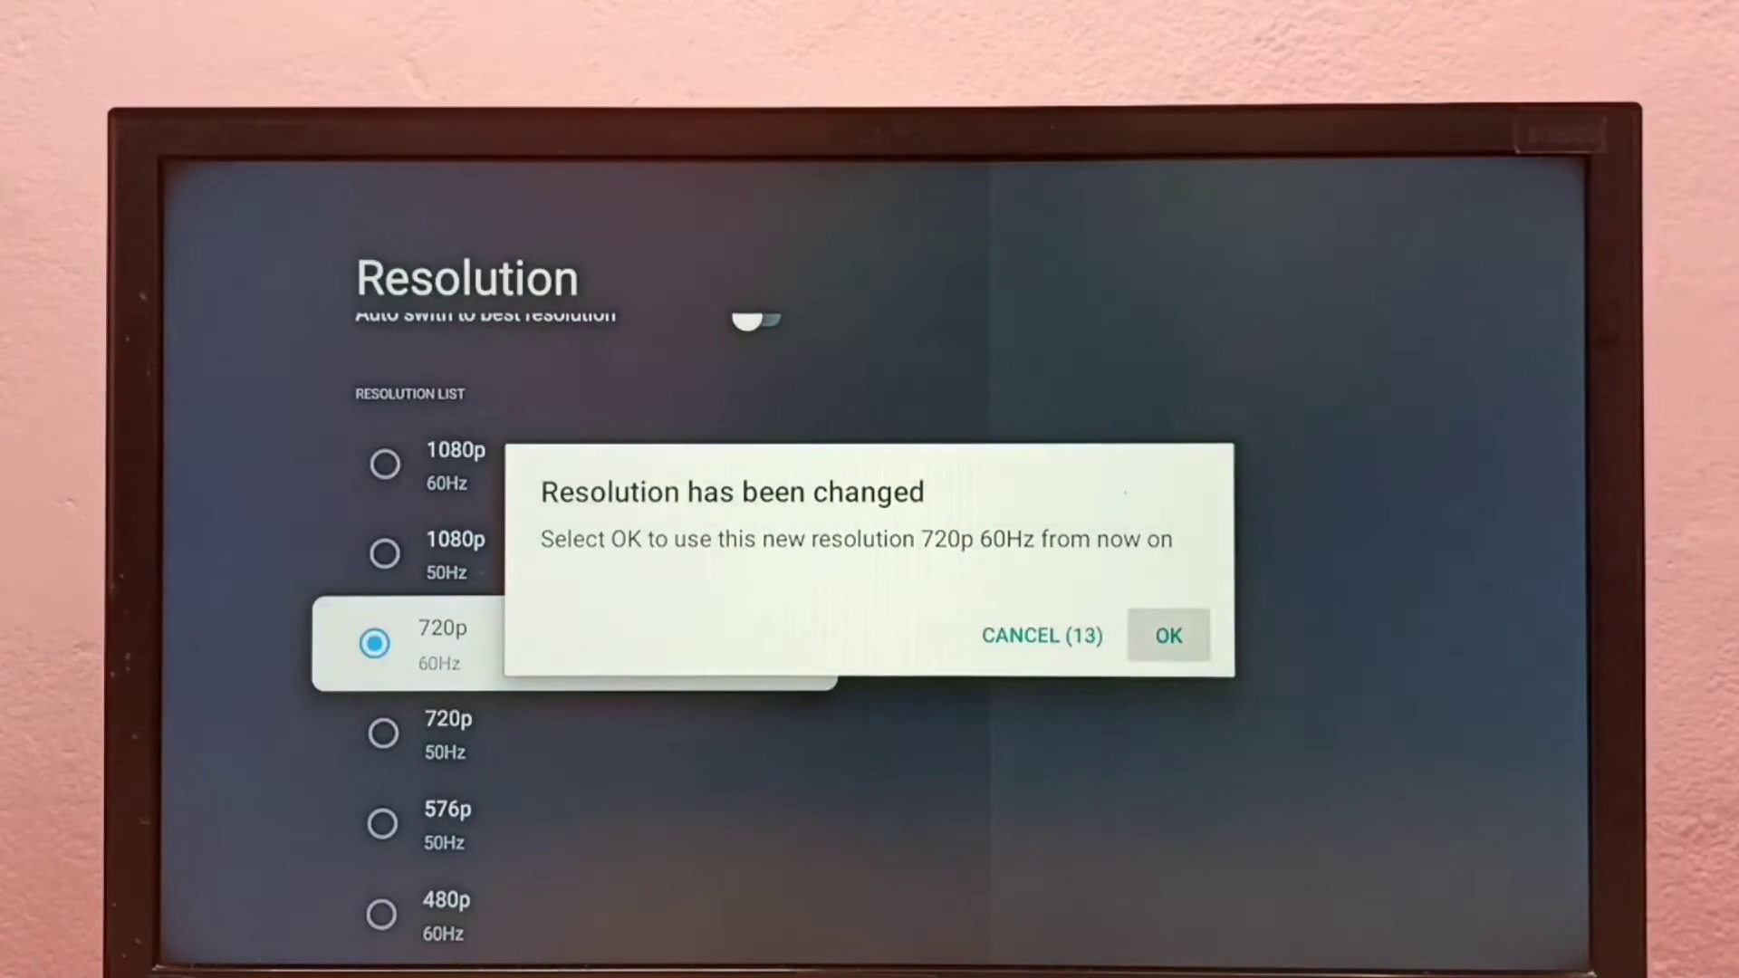
{"action": "left_click", "coordinate": [1167, 635]}
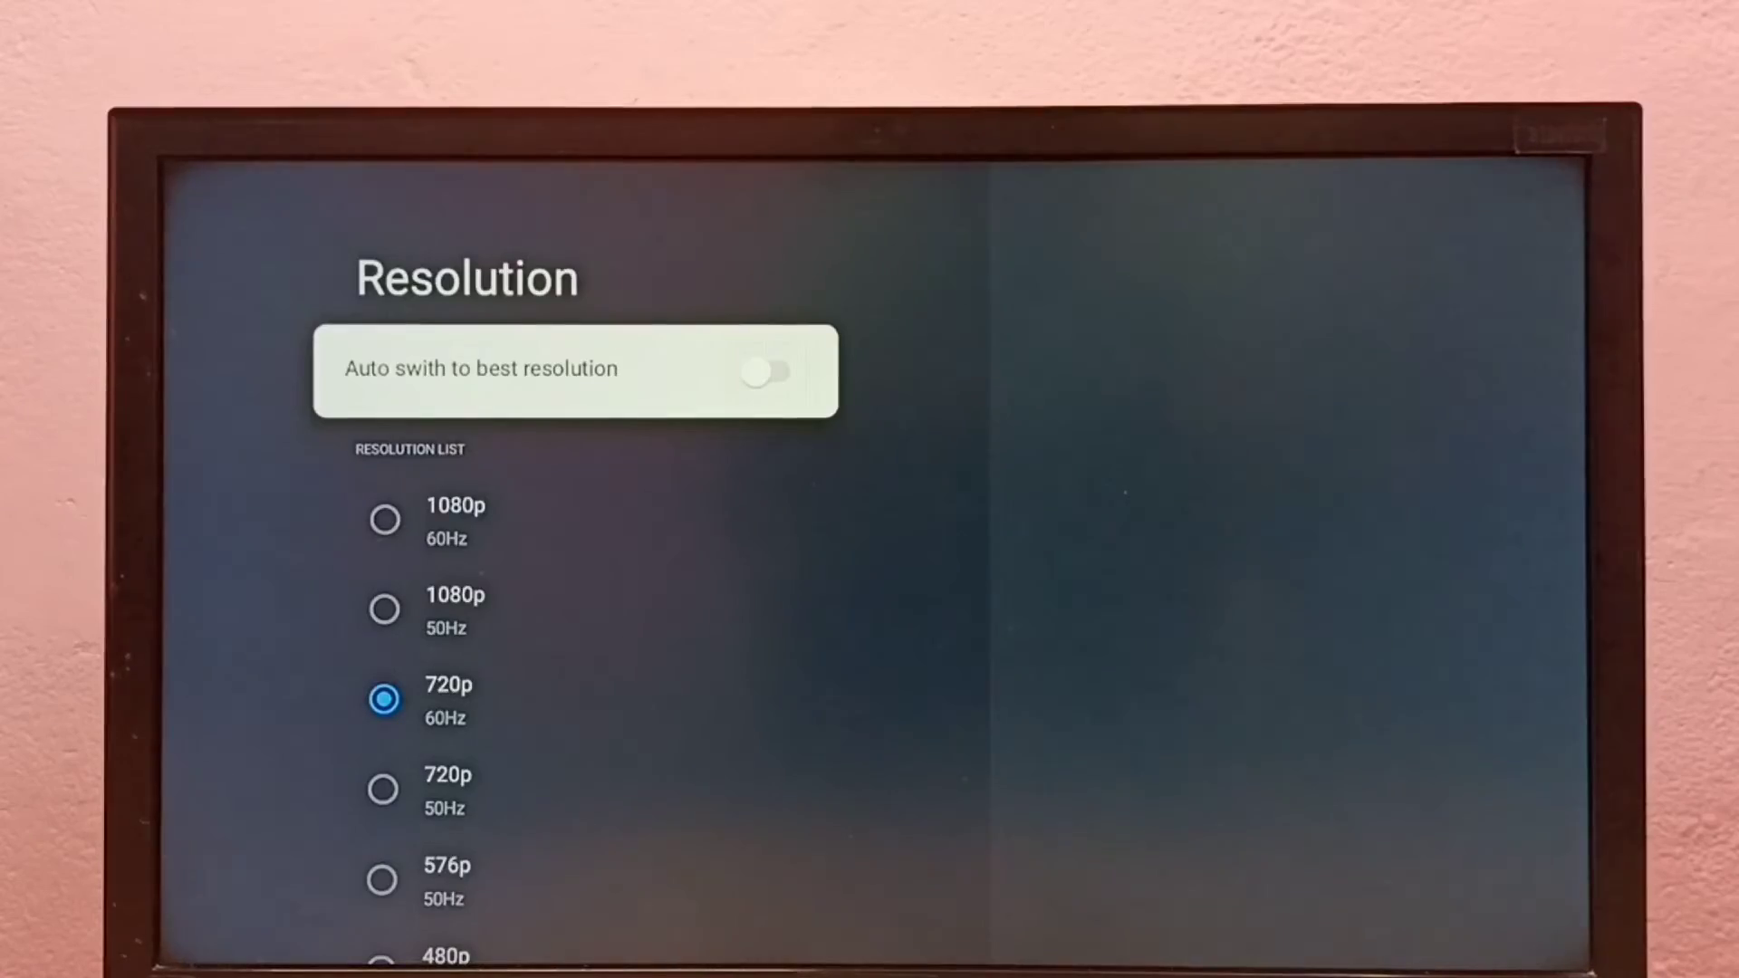
Switch 'Auto switch to best resolution' back on, returning output to 1080p 60Hz.
{"action": "left_click", "coordinate": [781, 372]}
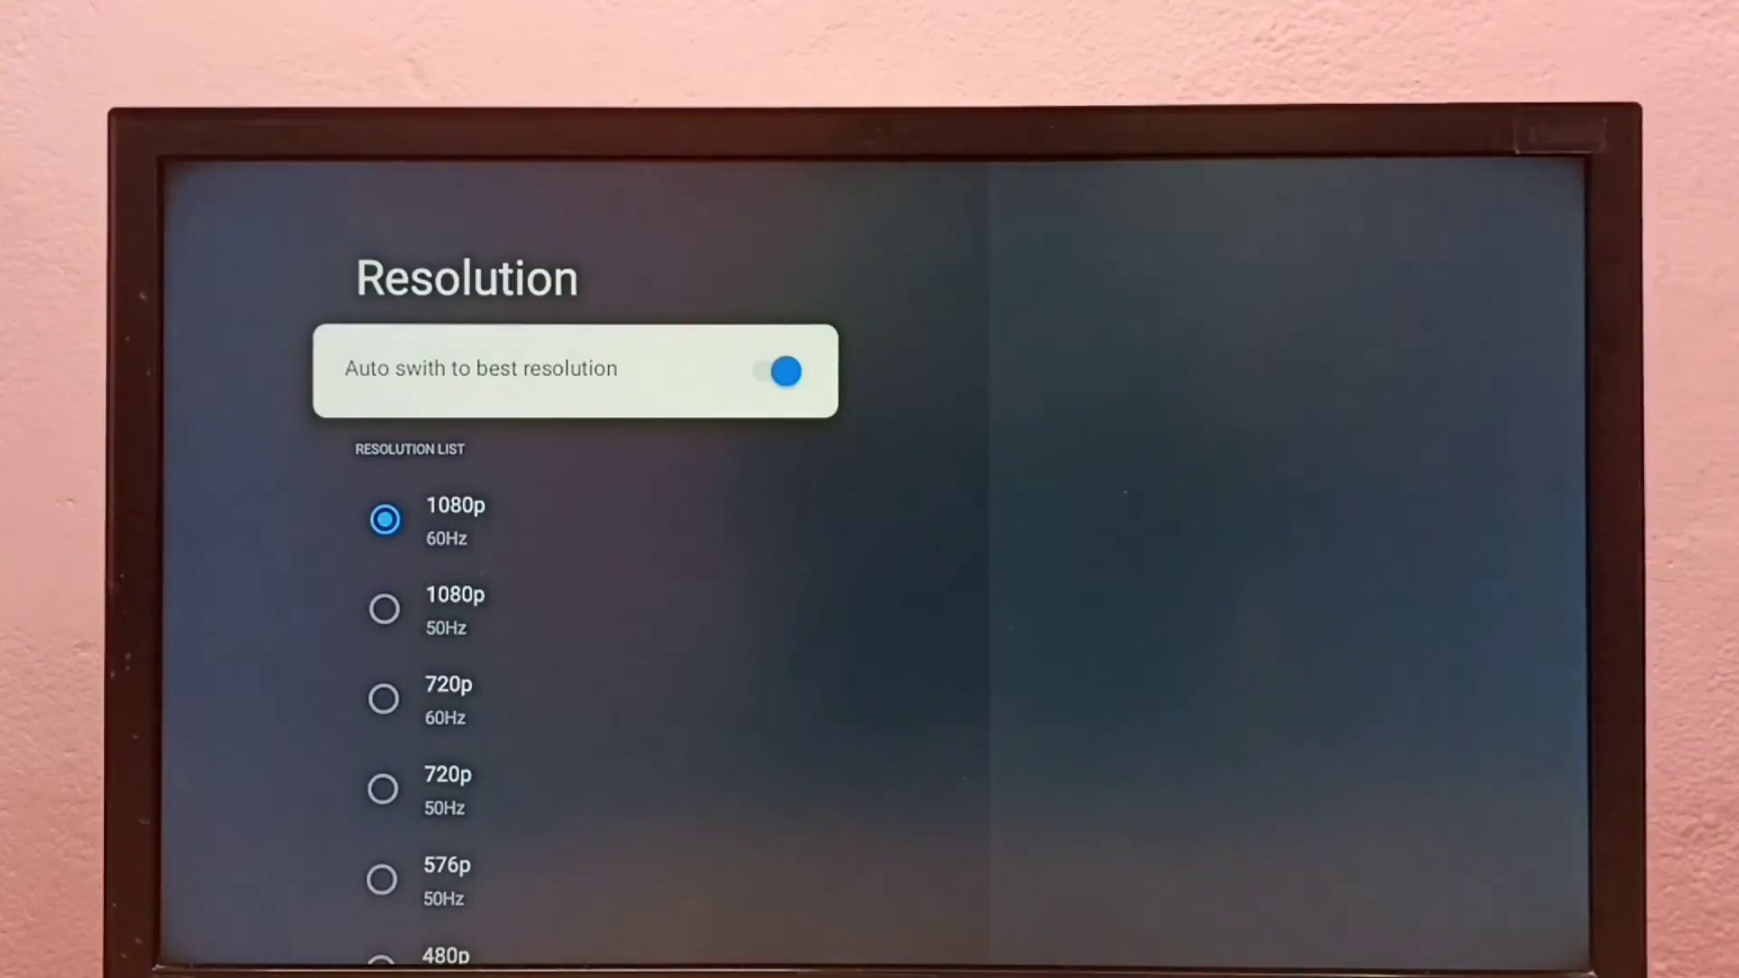